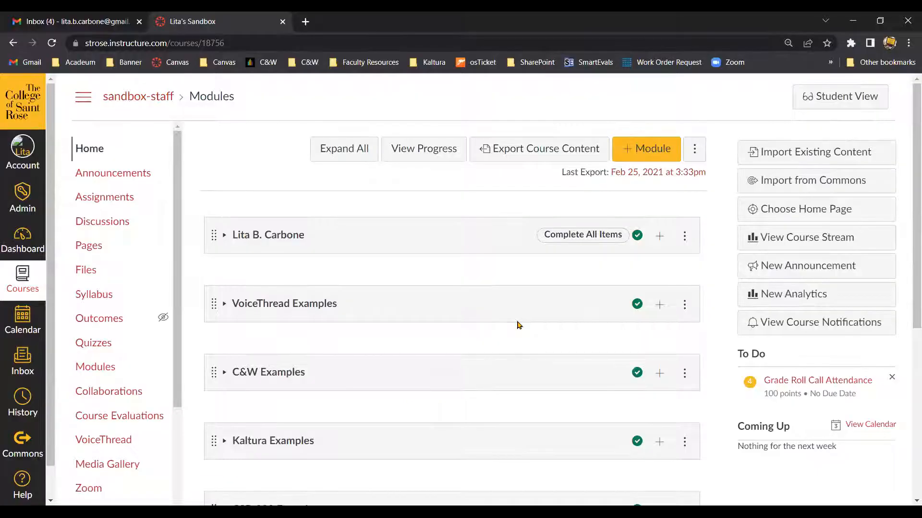
mouse_move(510, 318)
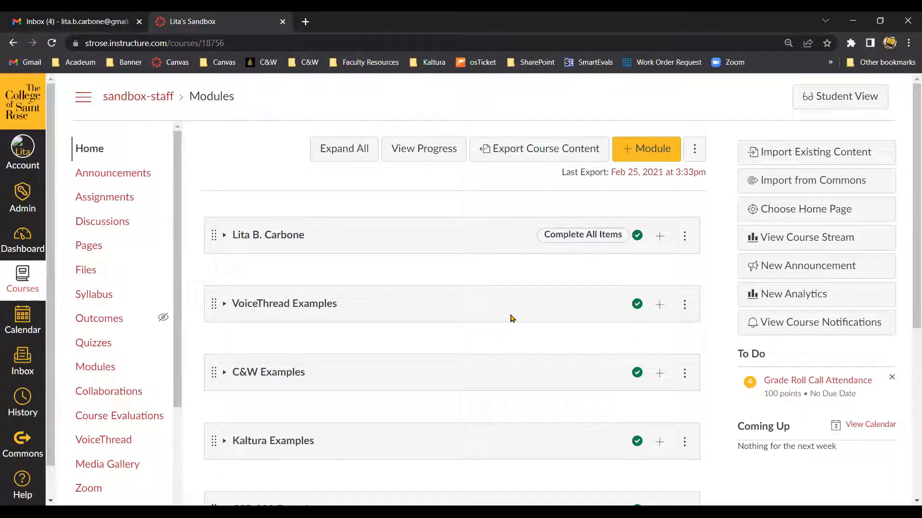
mouse_move(351, 218)
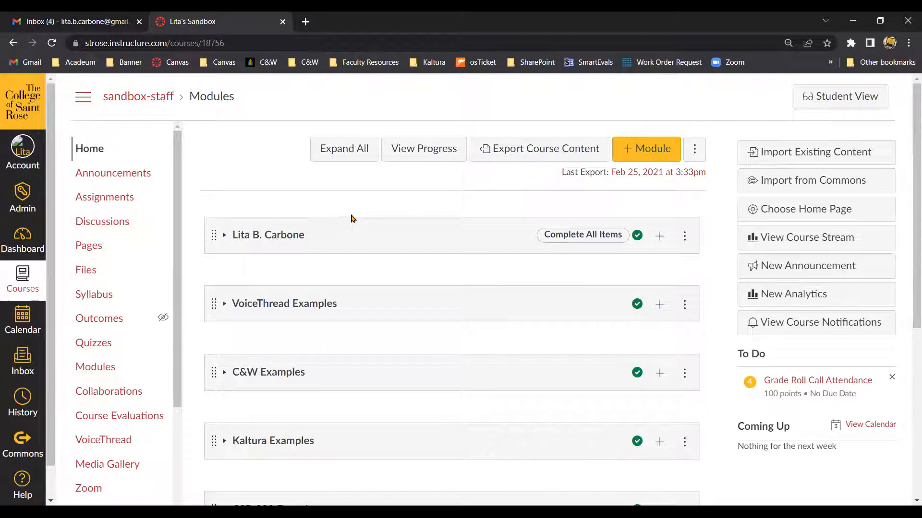
mouse_move(277, 142)
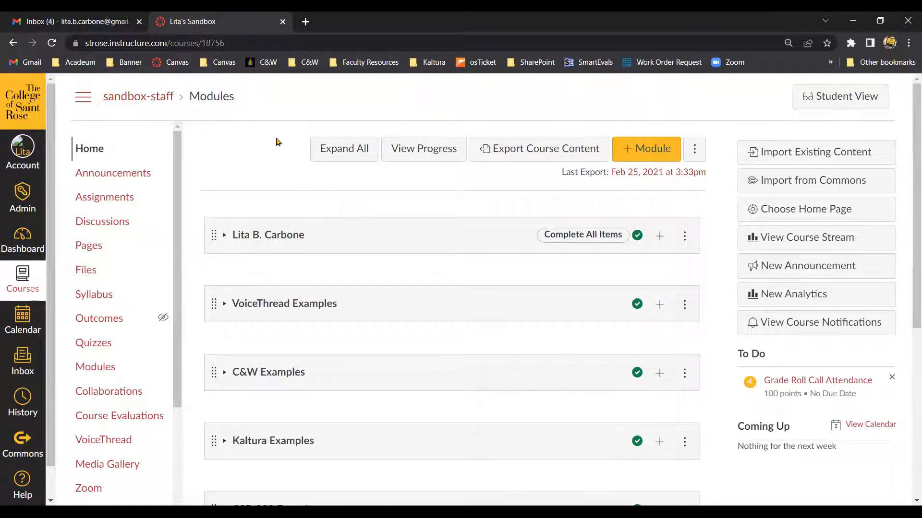
mouse_move(125, 178)
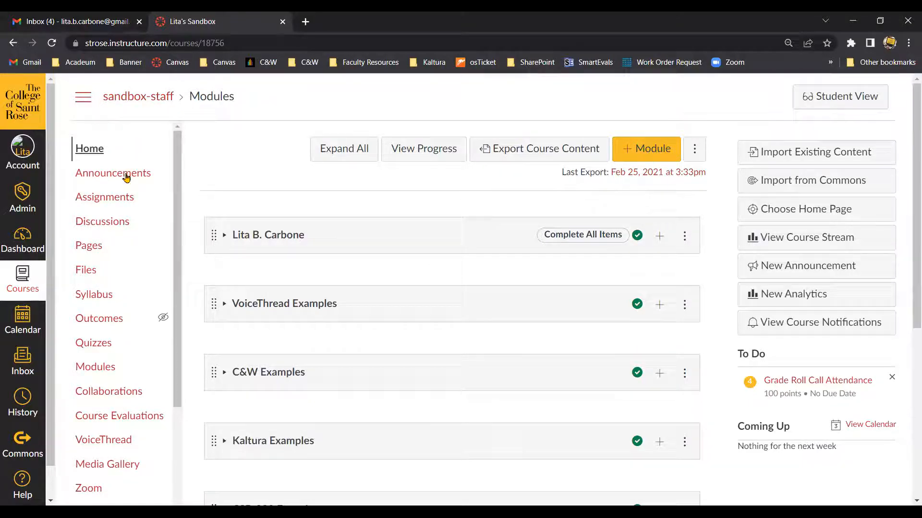
- Go to My Media in the course navigation and review the listed Zoom recordings and published video
scroll(down, 3)
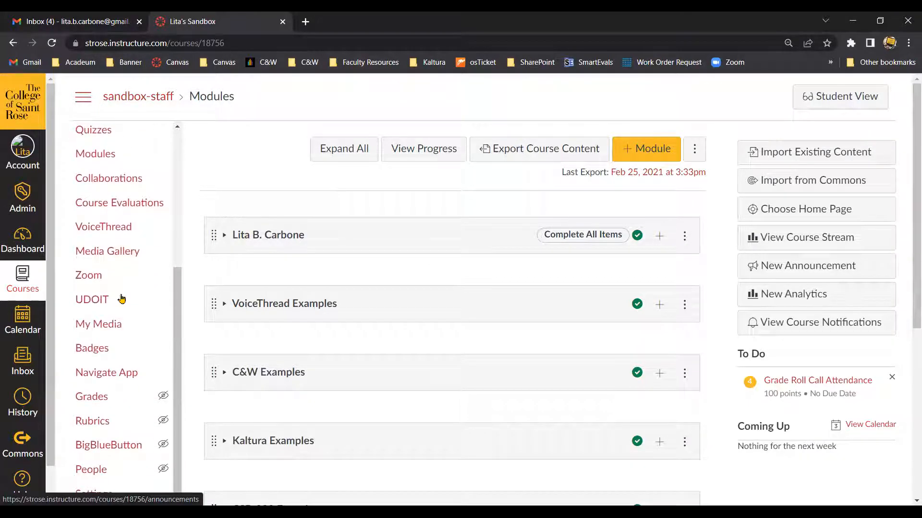
click(98, 323)
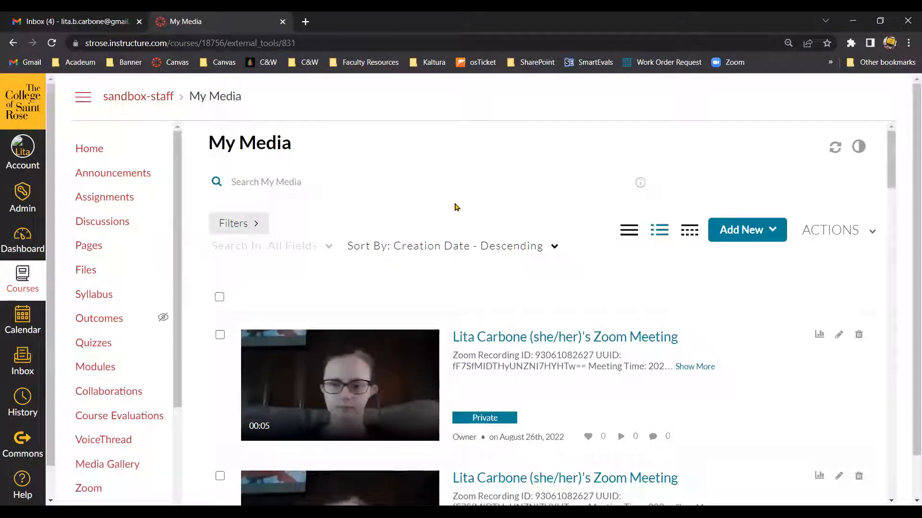
scroll(down, 3)
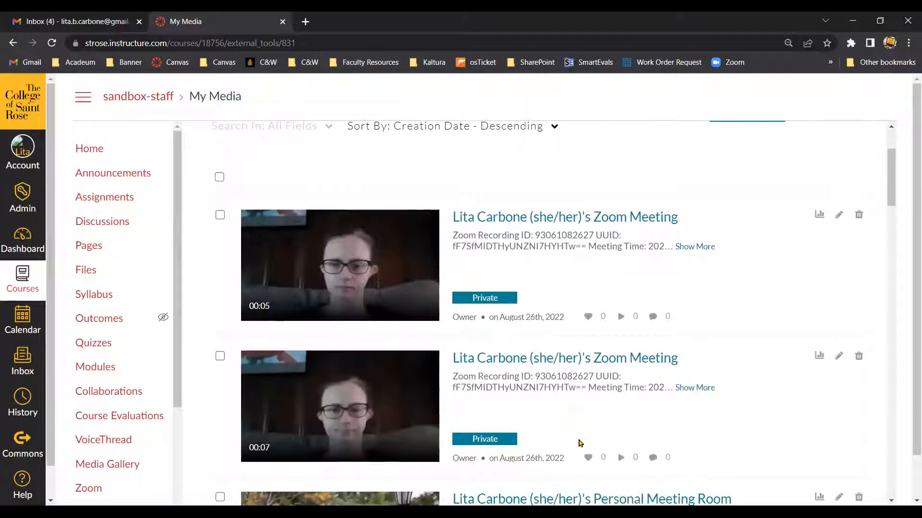
scroll(up, 3)
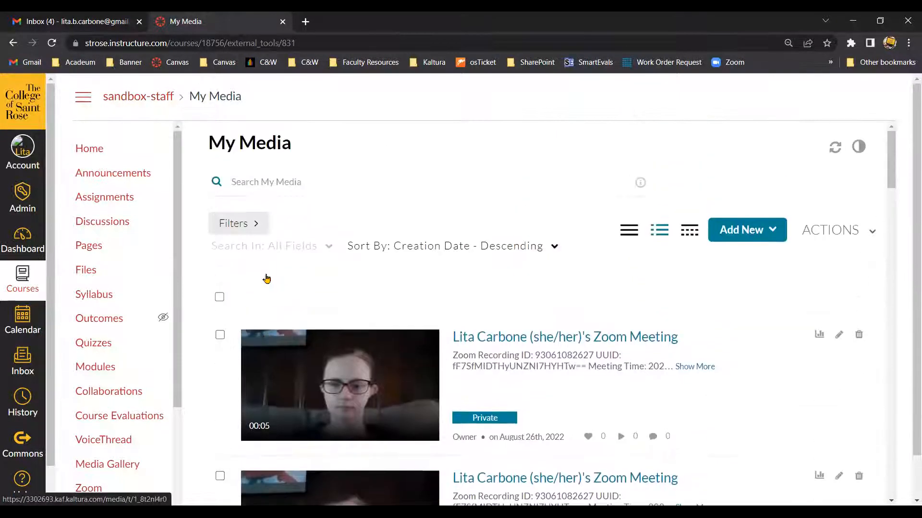
mouse_move(593, 310)
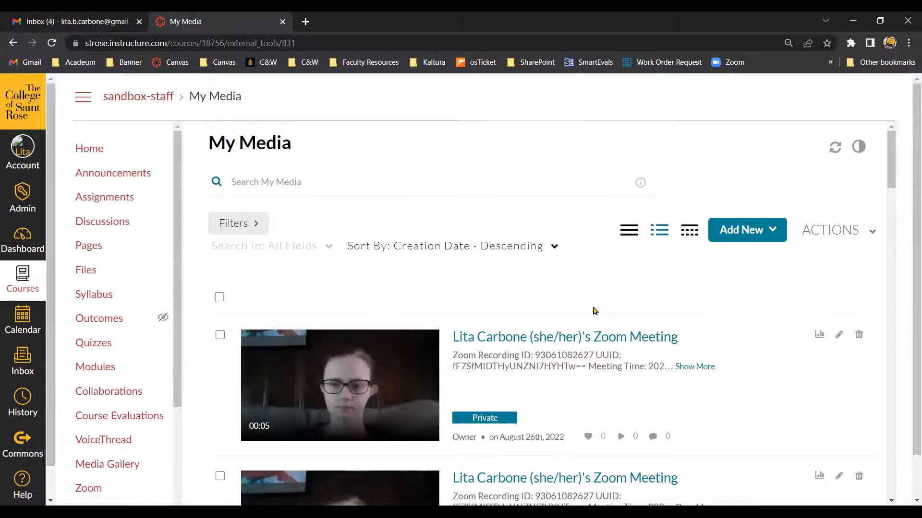
scroll(down, 3)
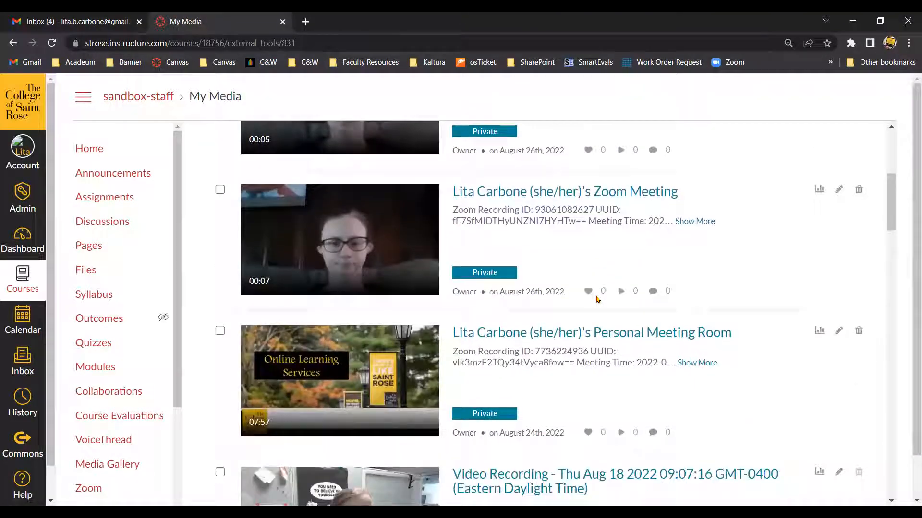
scroll(down, 3)
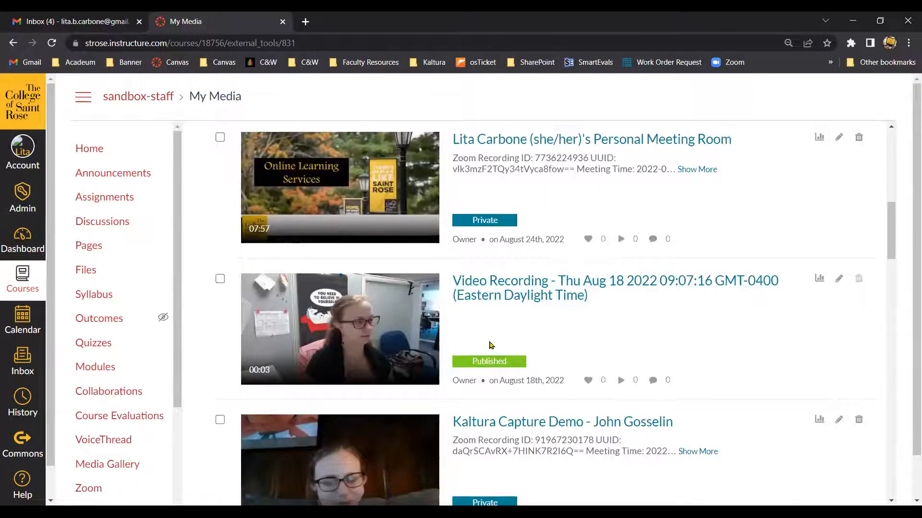
mouse_move(536, 372)
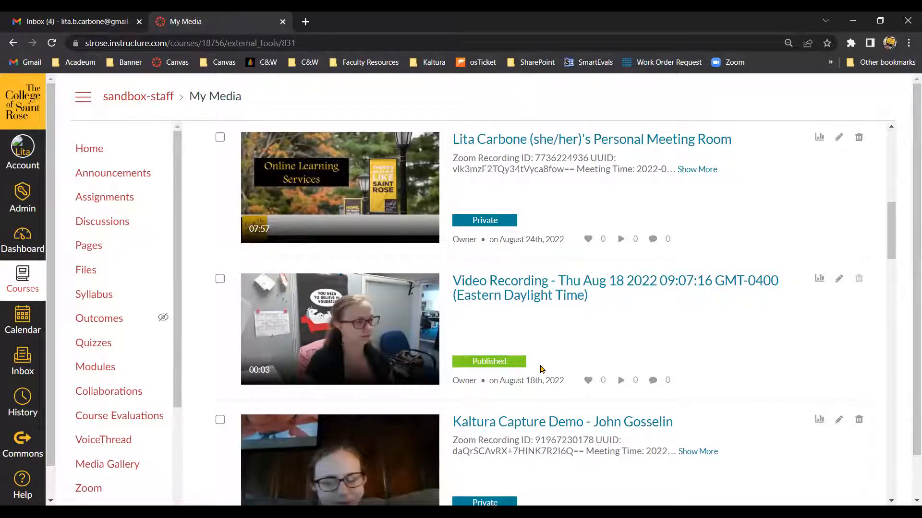
mouse_move(572, 339)
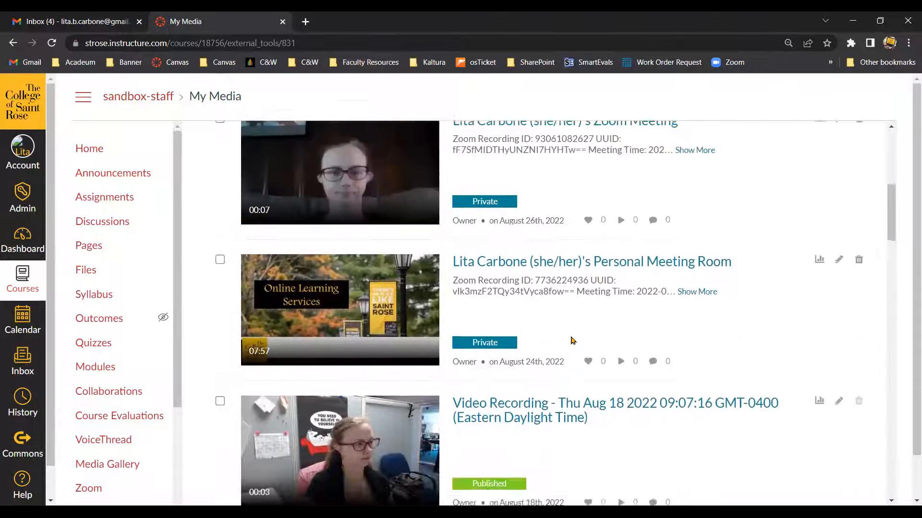
- Check the Zoom Meeting recordings at the top of the list for a bulk action
scroll(up, 3)
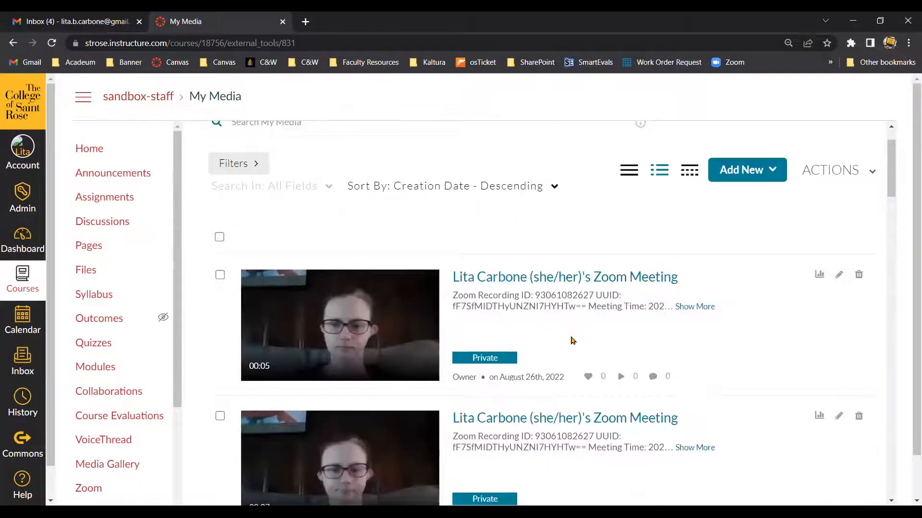
scroll(down, 3)
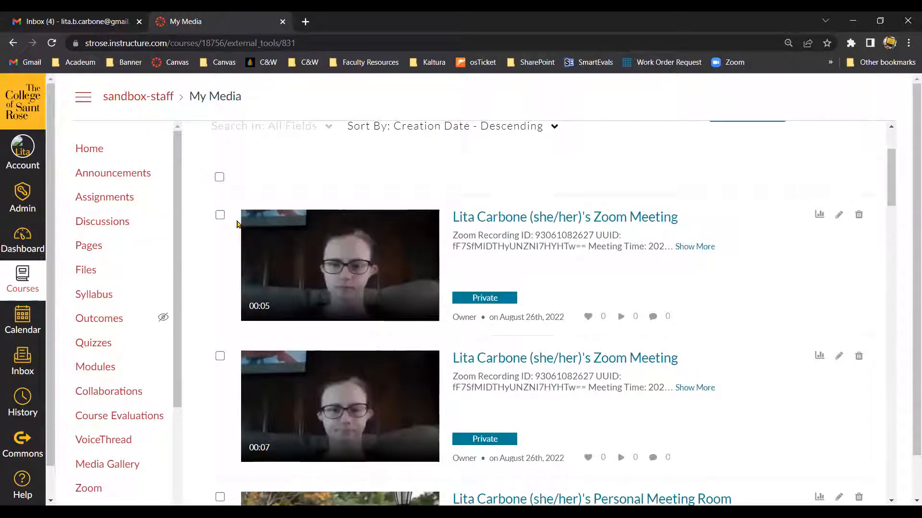
mouse_move(220, 358)
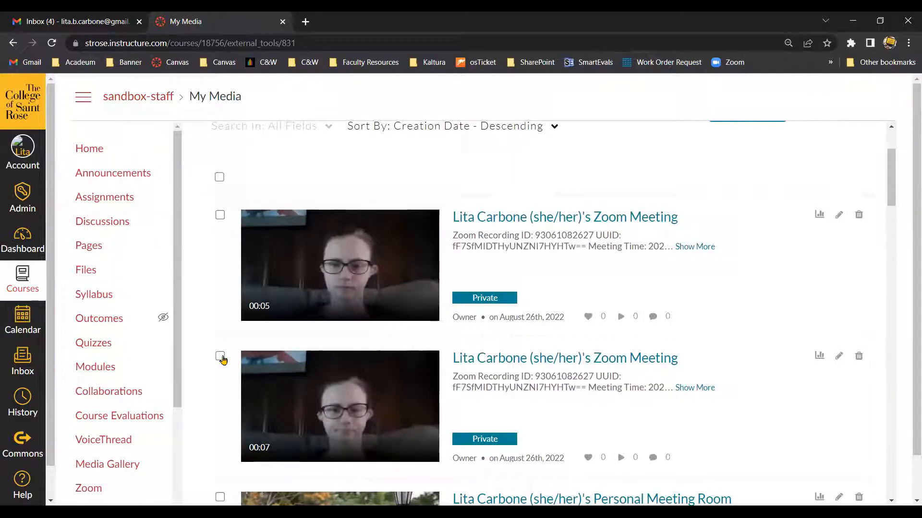
click(219, 215)
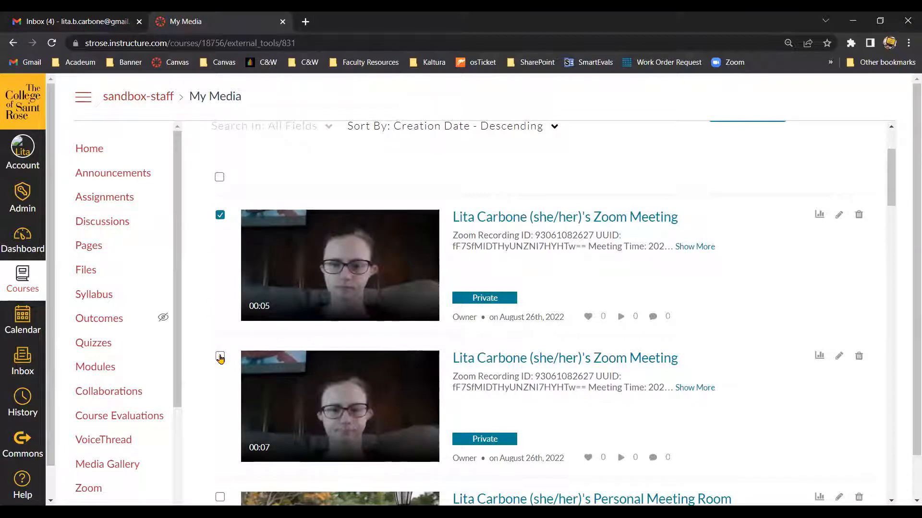
scroll(down, 3)
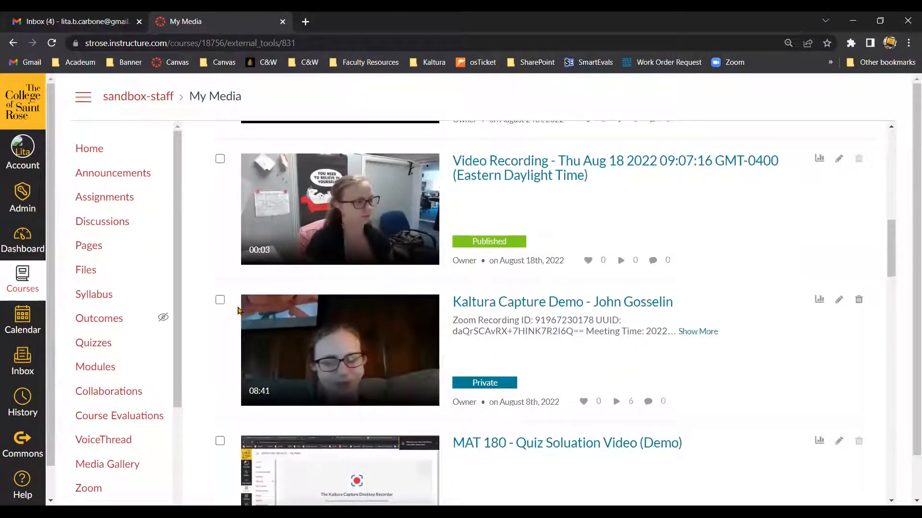
scroll(down, 3)
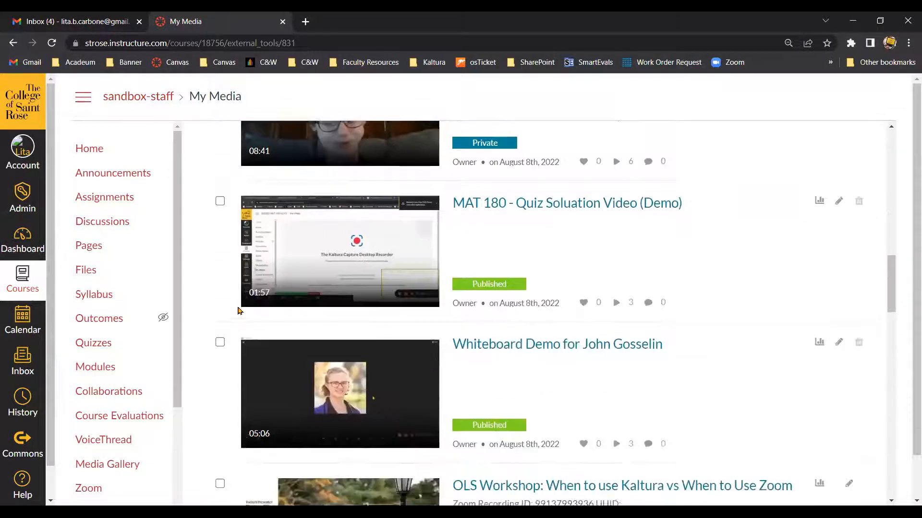
scroll(down, 3)
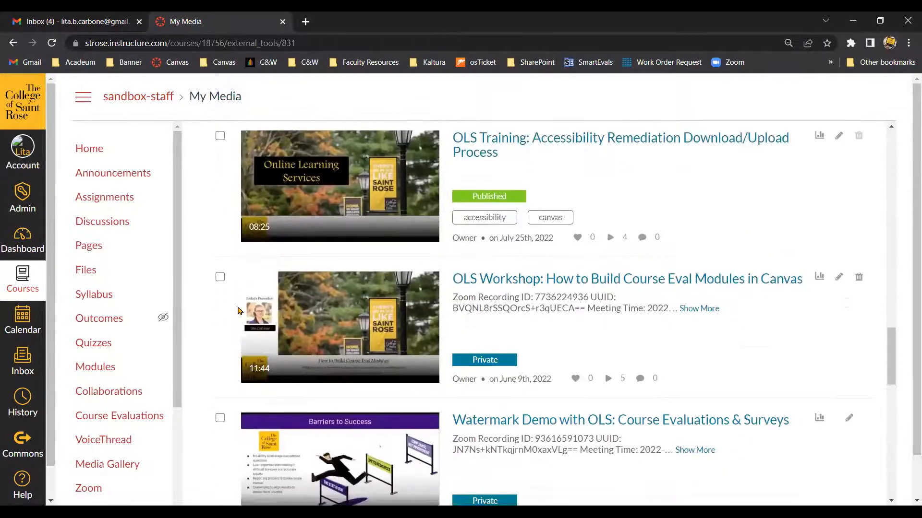
scroll(down, 3)
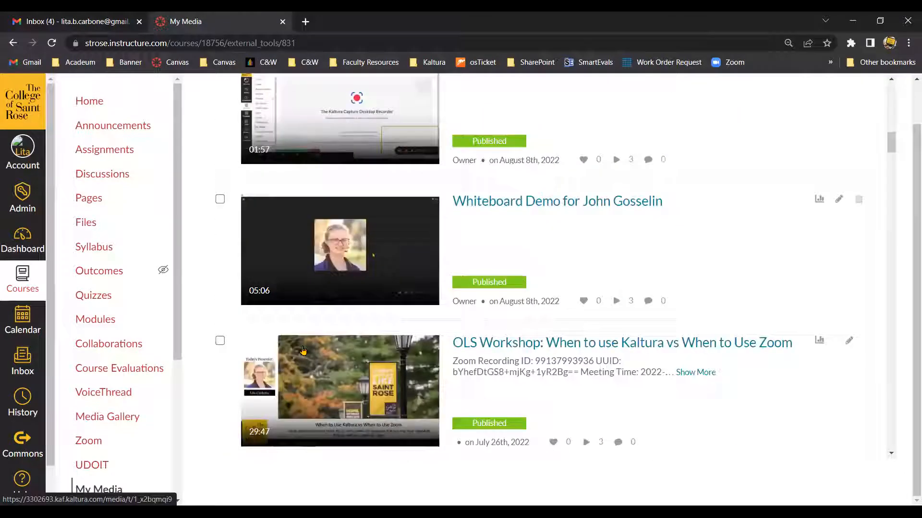
scroll(up, 3)
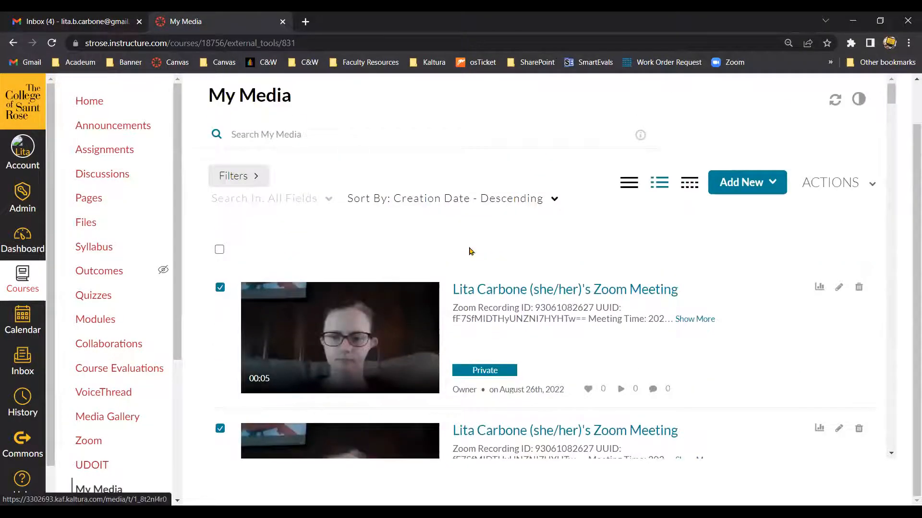
- Delete the checked recordings via Actions > Delete and confirm the permanent deletion
click(829, 182)
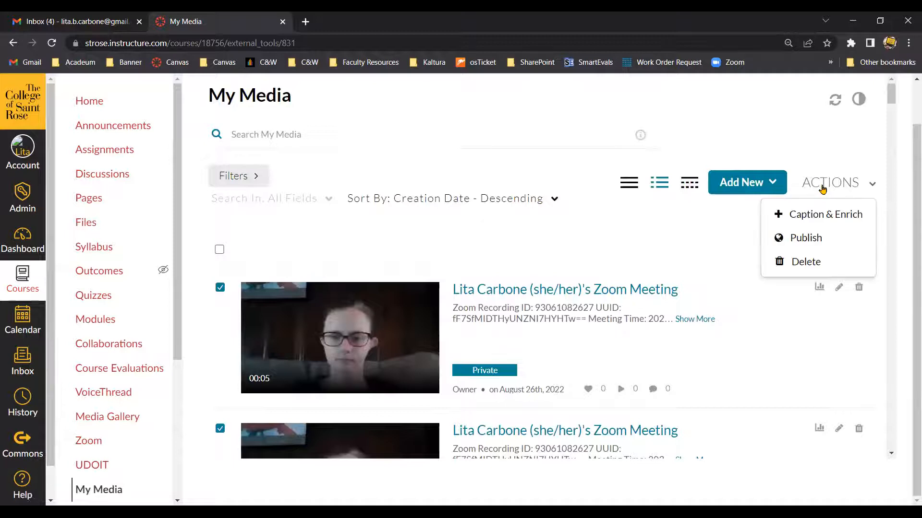
mouse_move(805, 261)
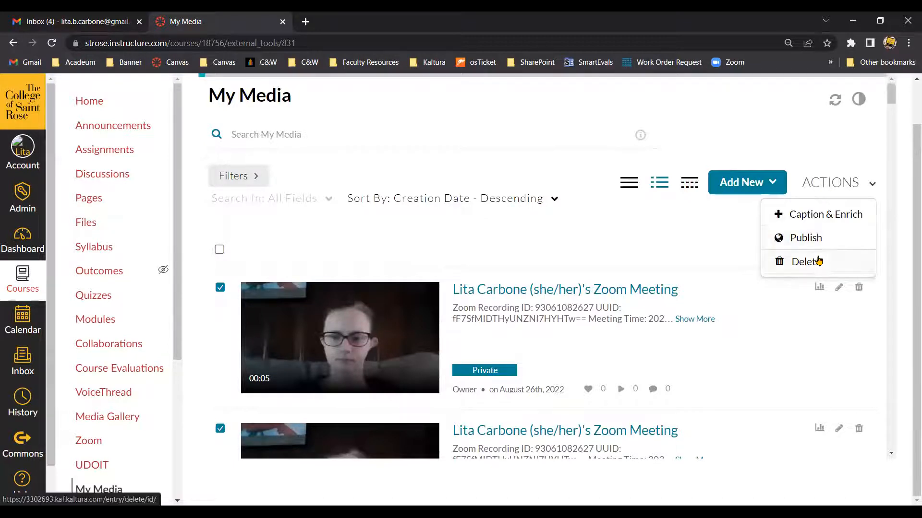
click(805, 261)
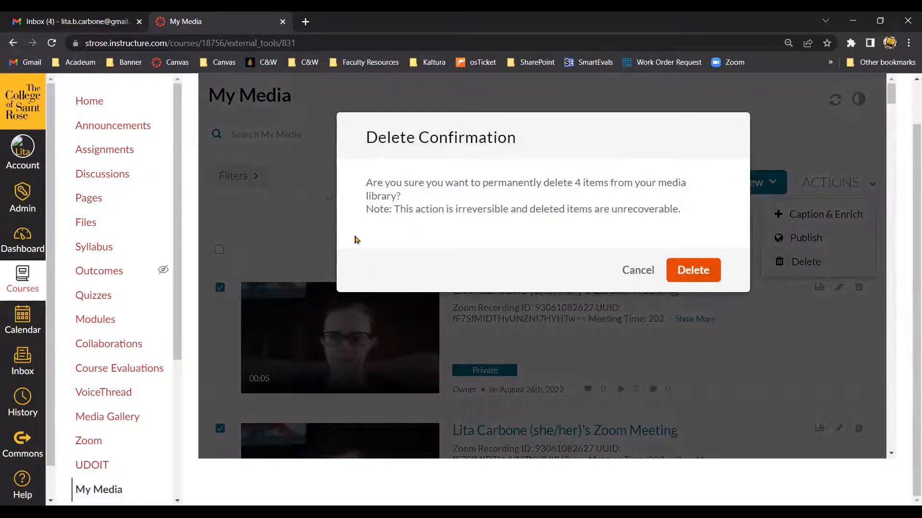
mouse_move(566, 198)
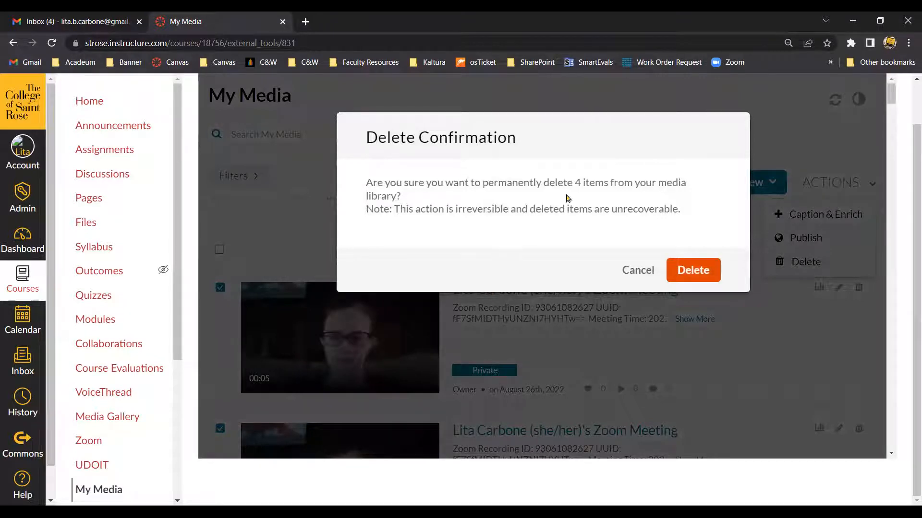
double_click(590, 182)
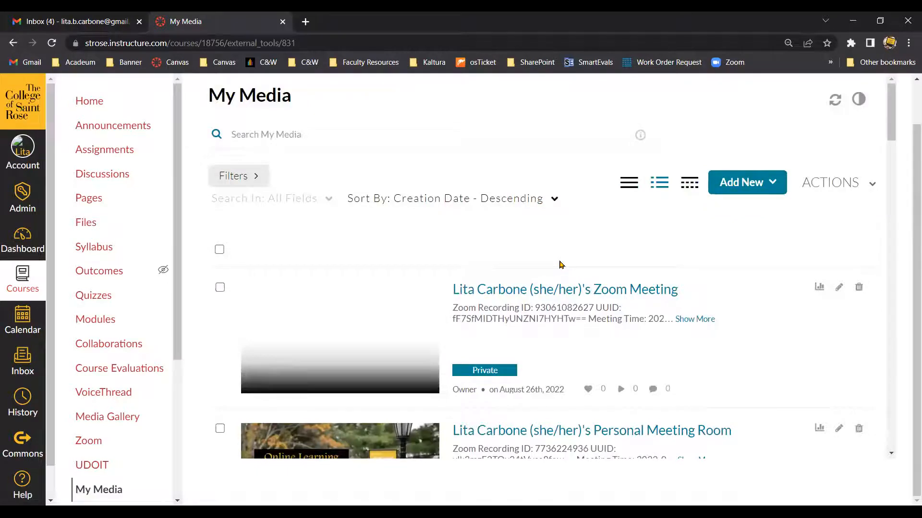
mouse_move(592, 289)
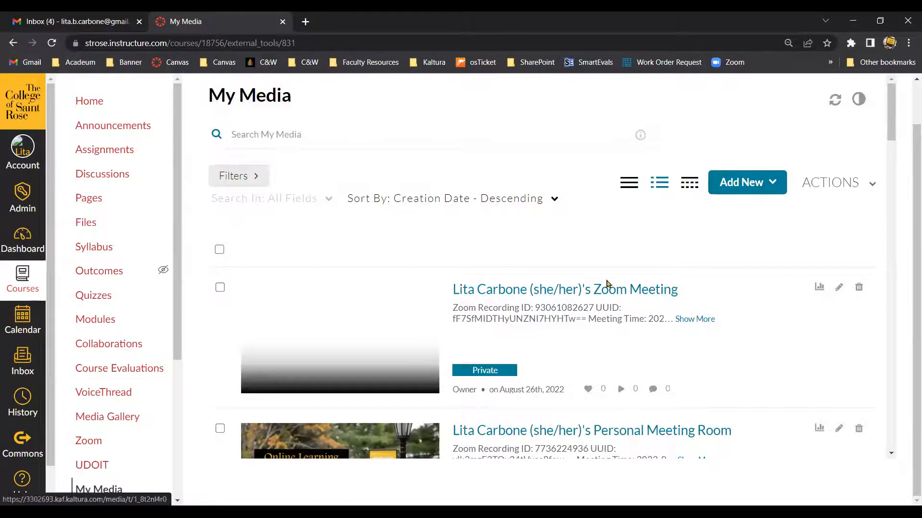
mouse_move(463, 360)
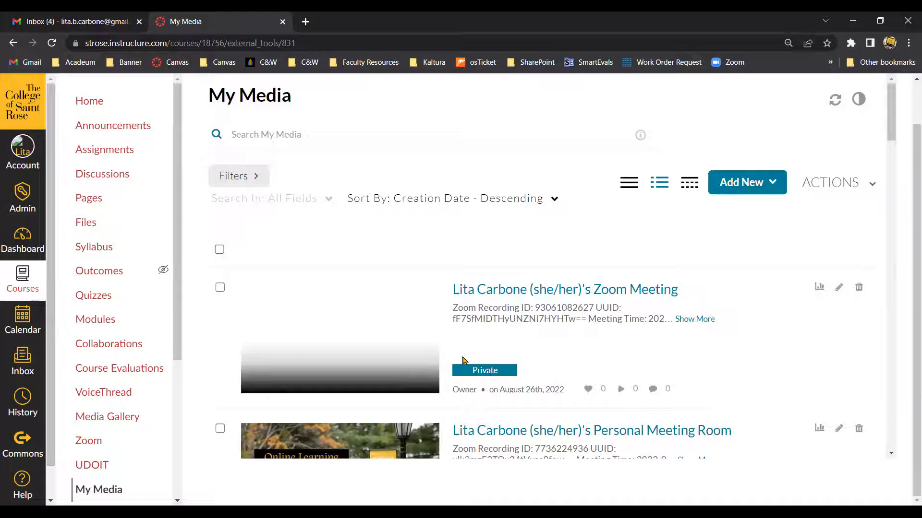
mouse_move(651, 220)
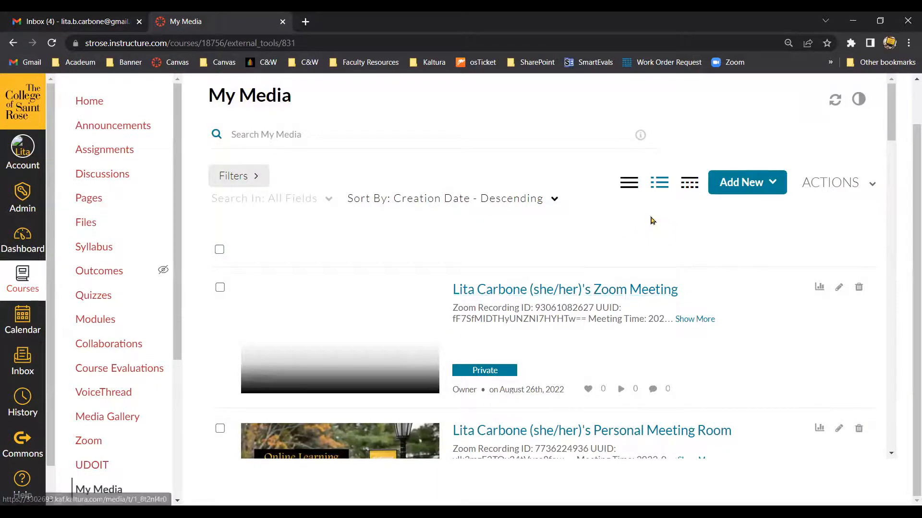
mouse_move(834, 98)
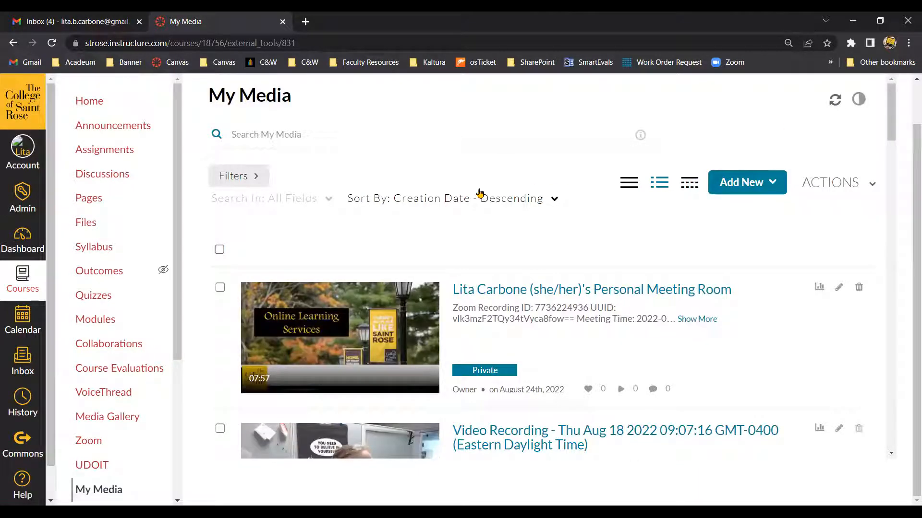
mouse_move(580, 397)
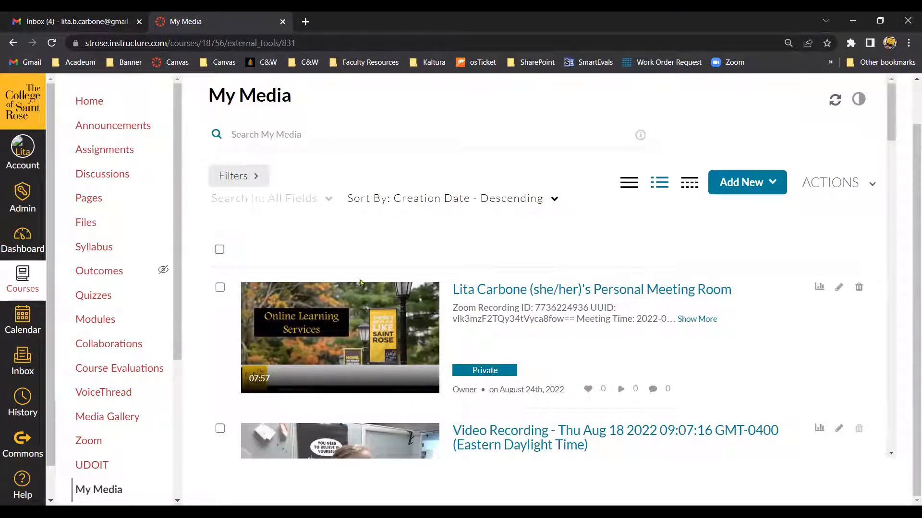
mouse_move(444, 397)
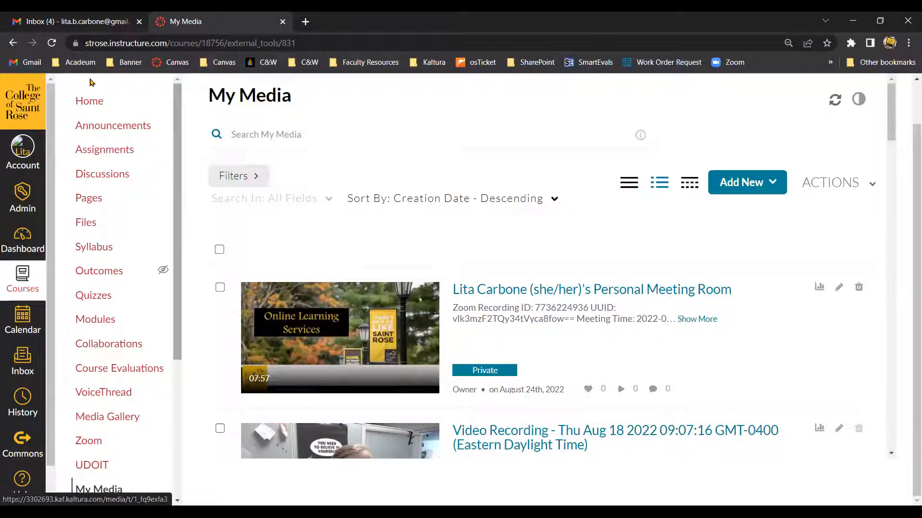
mouse_move(51, 42)
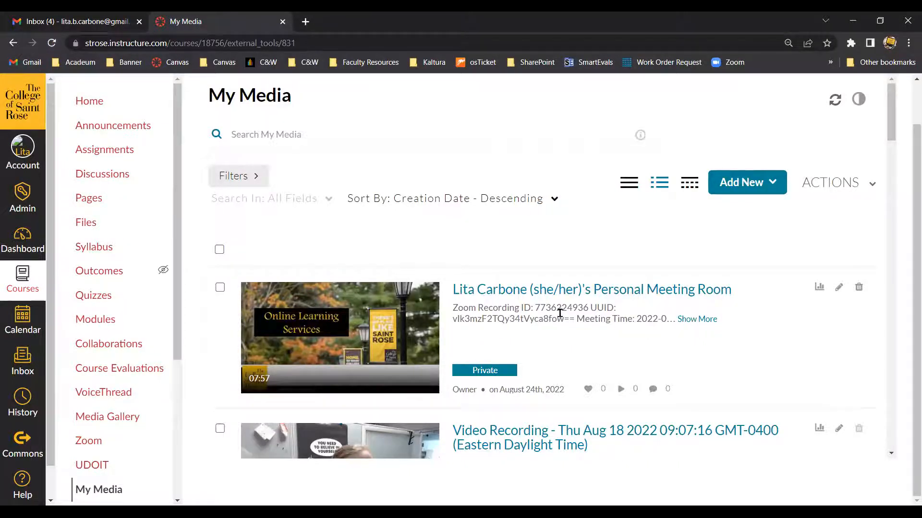
- Scroll the refreshed list down to the published Aug 18 Video Recording entry
scroll(down, 3)
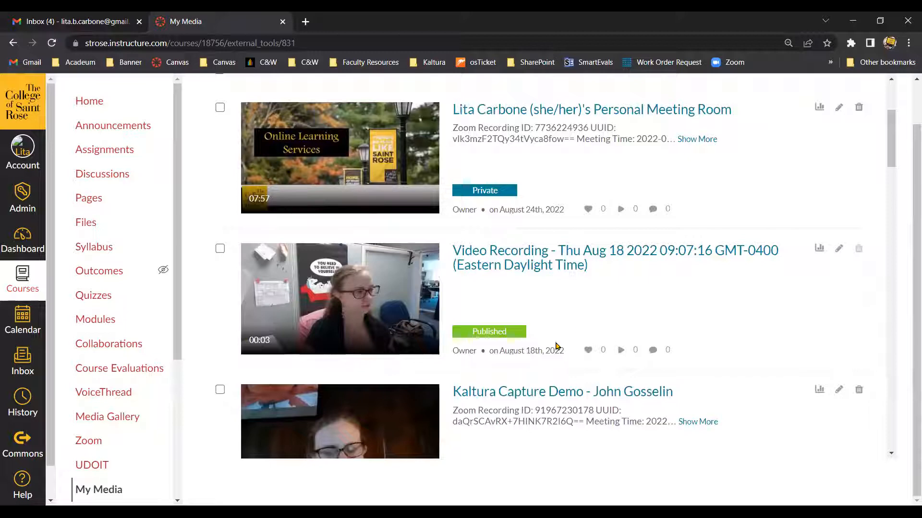
mouse_move(474, 363)
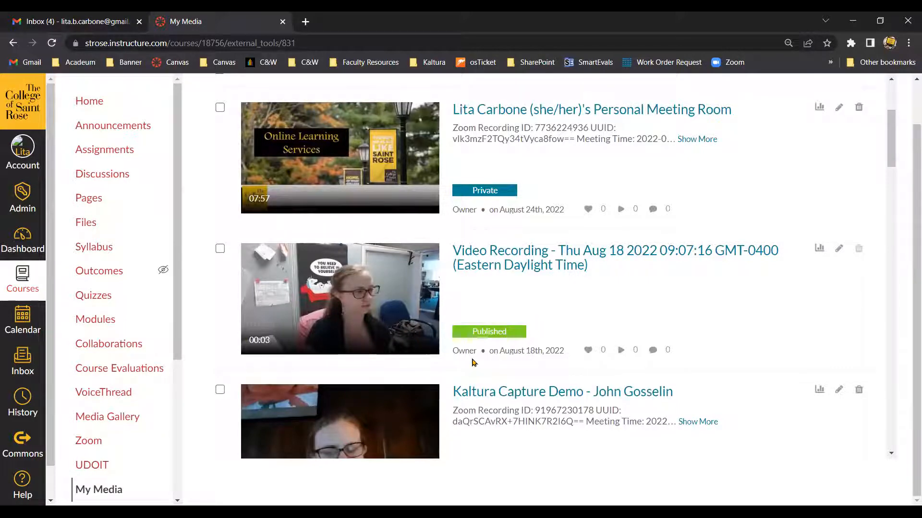
mouse_move(473, 346)
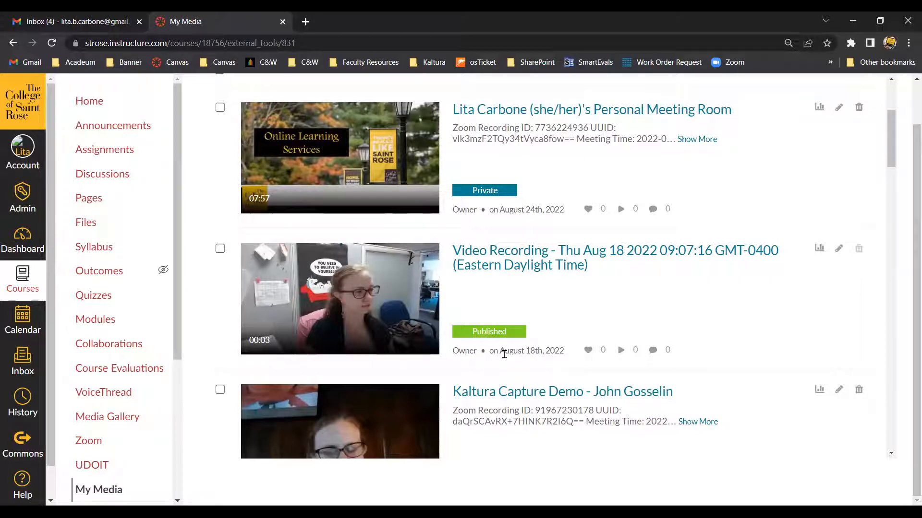
mouse_move(818, 247)
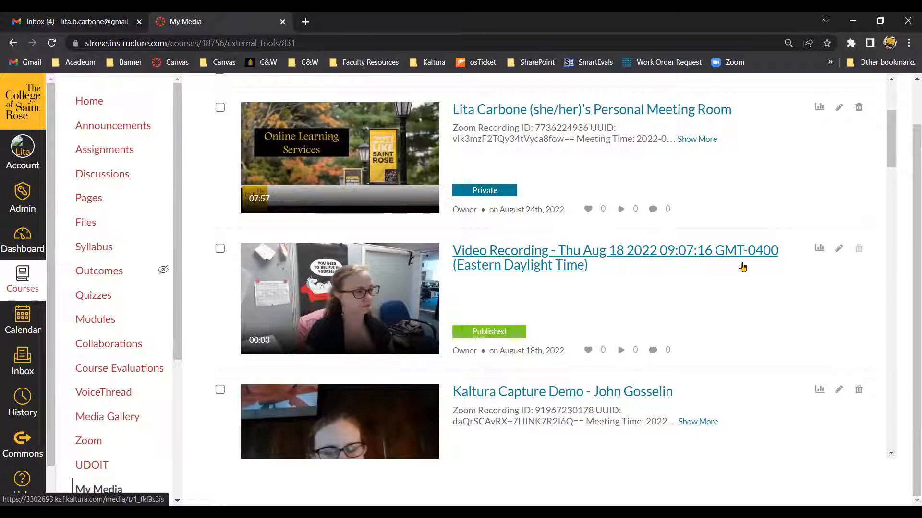
mouse_move(839, 248)
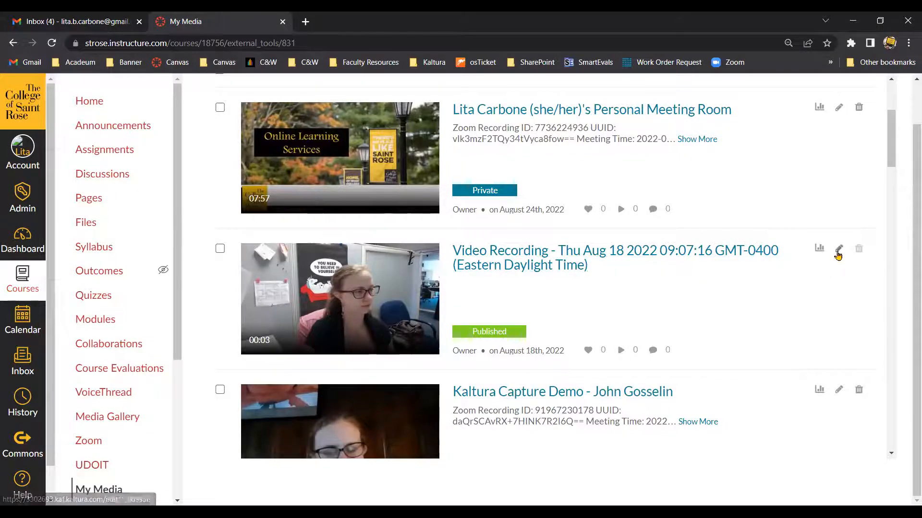
mouse_move(839, 249)
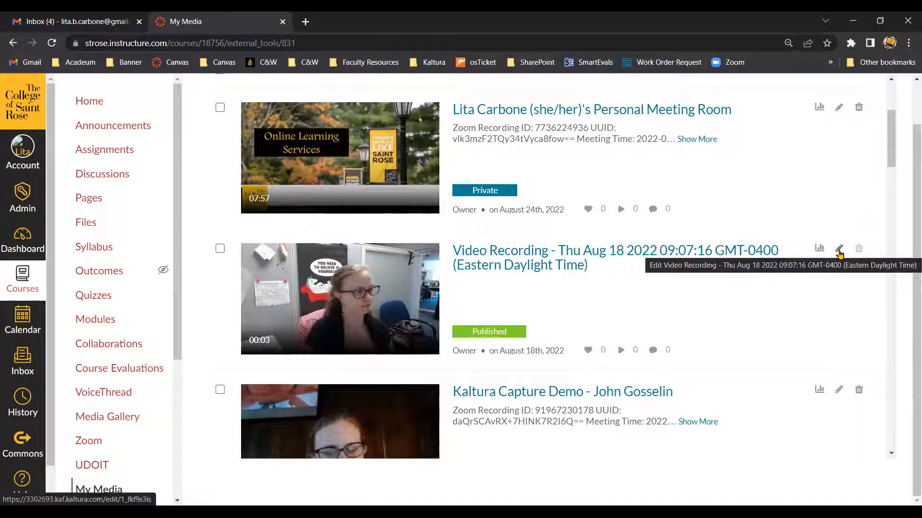
- Review the Aug 18 video's Publish settings: Published, in the Embedded In Context Demo Course gallery
click(839, 249)
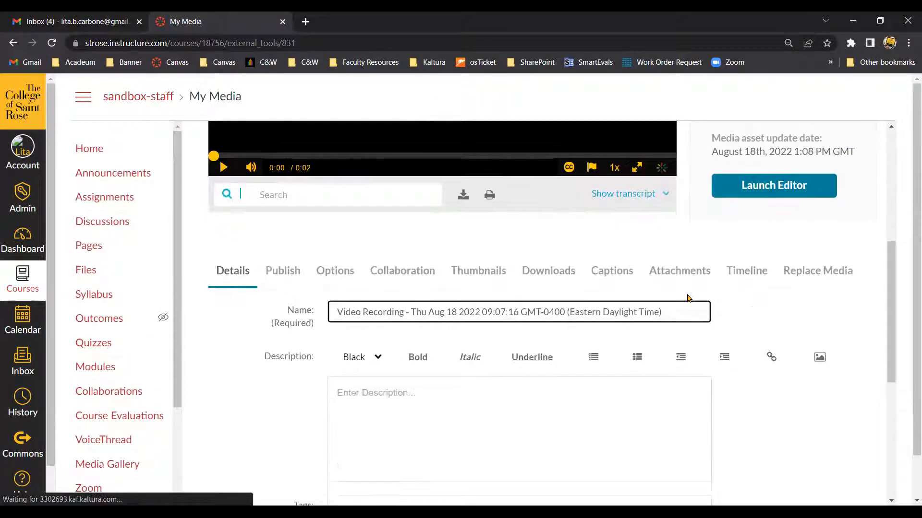
scroll(down, 3)
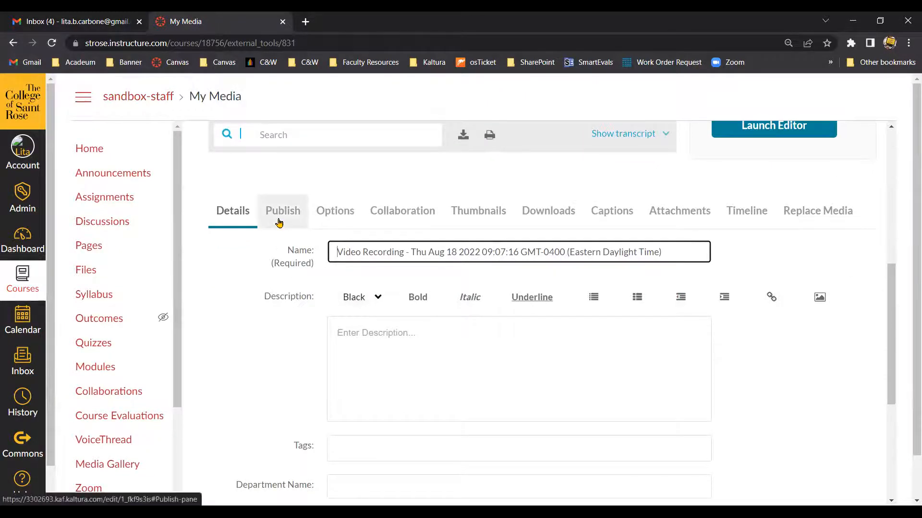
click(283, 210)
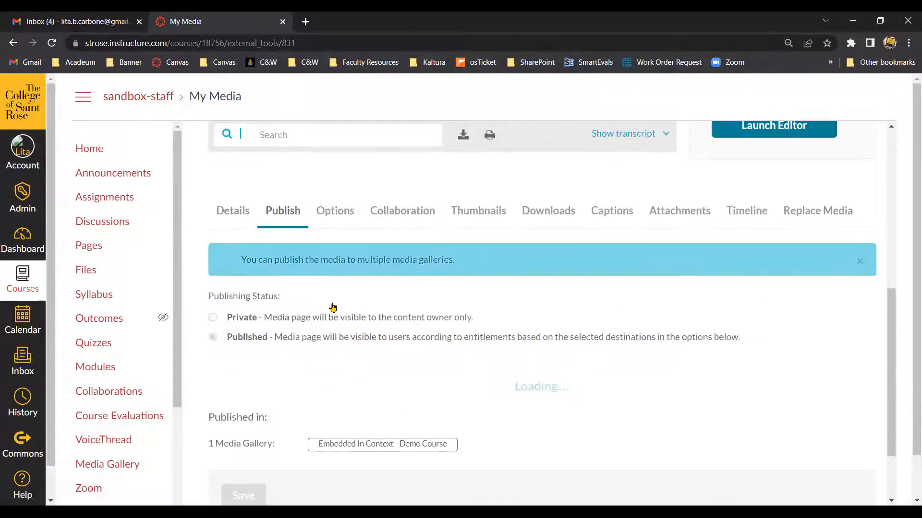
click(212, 337)
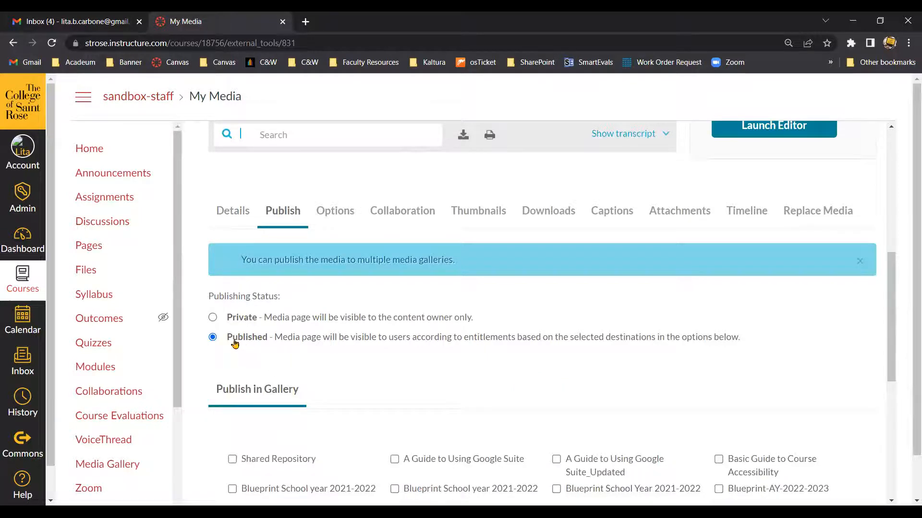
scroll(down, 3)
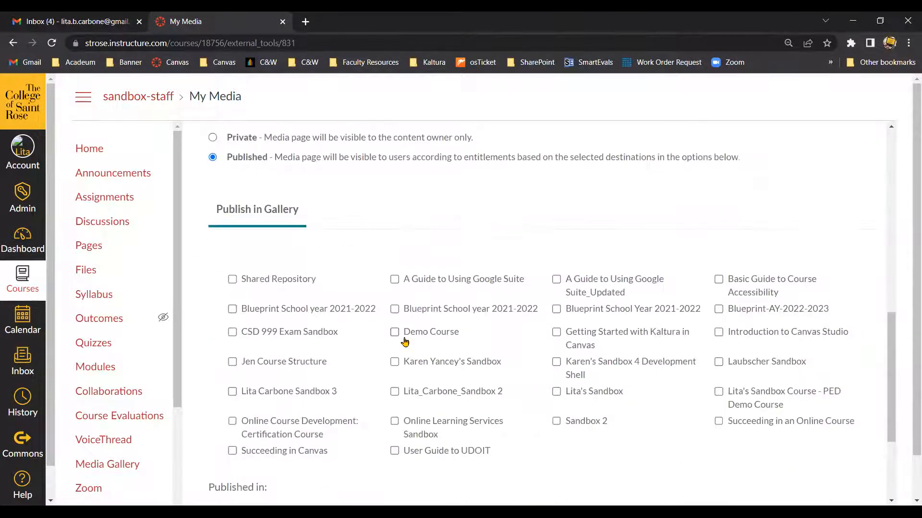
scroll(down, 3)
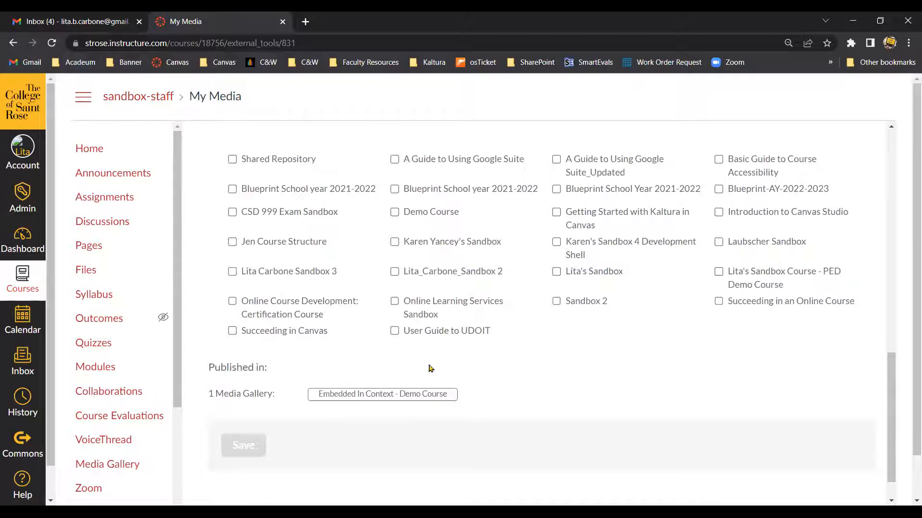
mouse_move(450, 408)
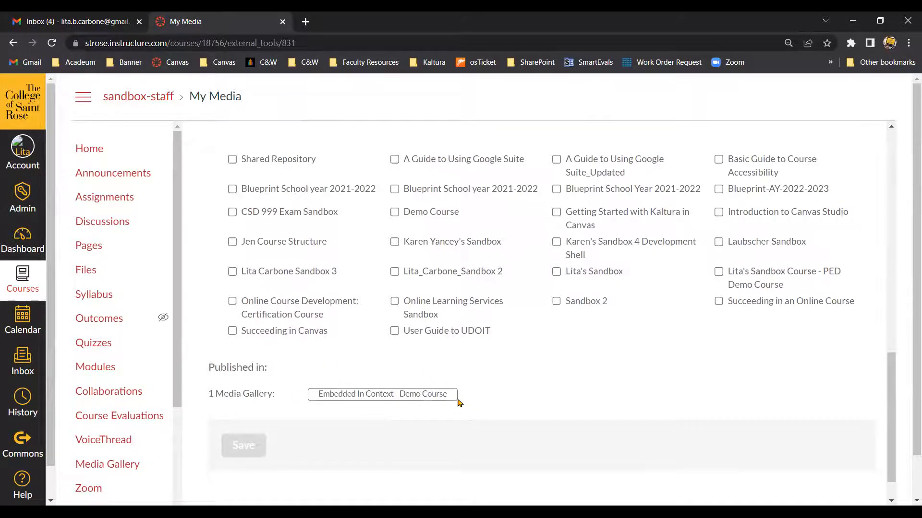
mouse_move(395, 401)
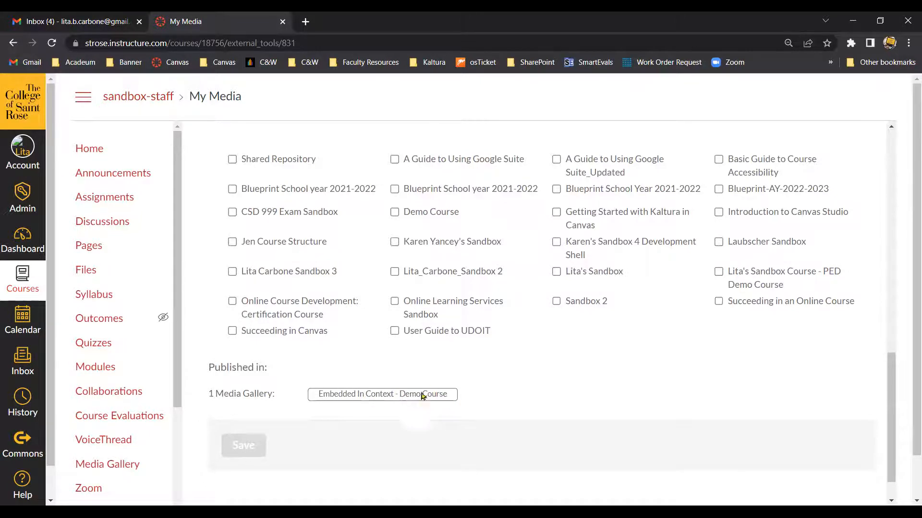
scroll(up, 3)
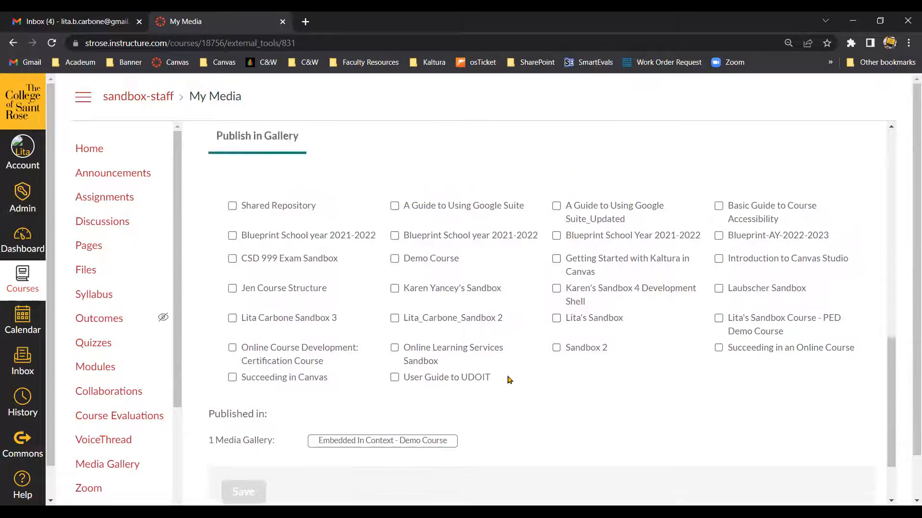
scroll(up, 3)
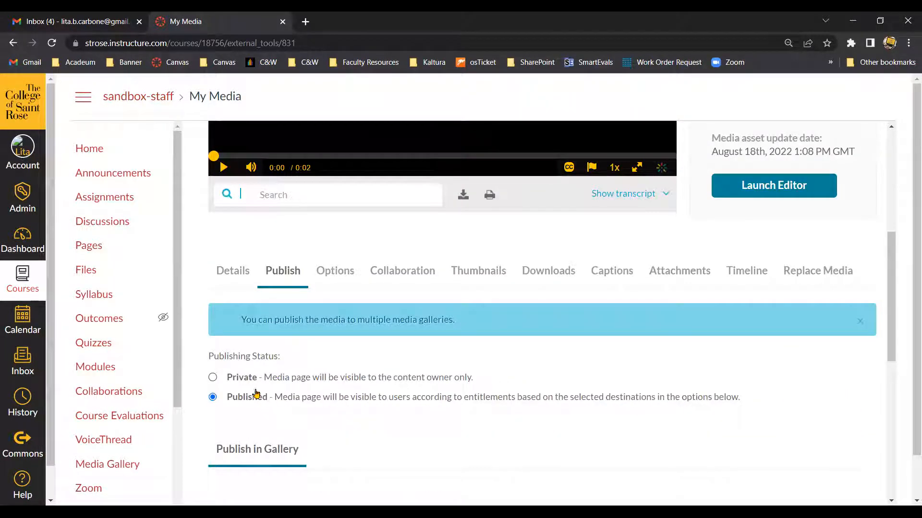
- Set the Aug 18 video to Private, save, confirm the un-publish warning, and return to My Media
click(212, 376)
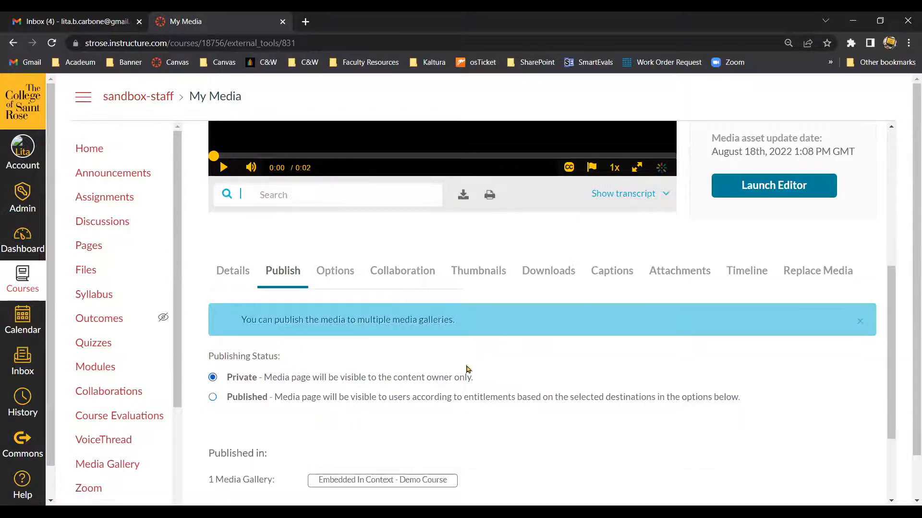
scroll(down, 3)
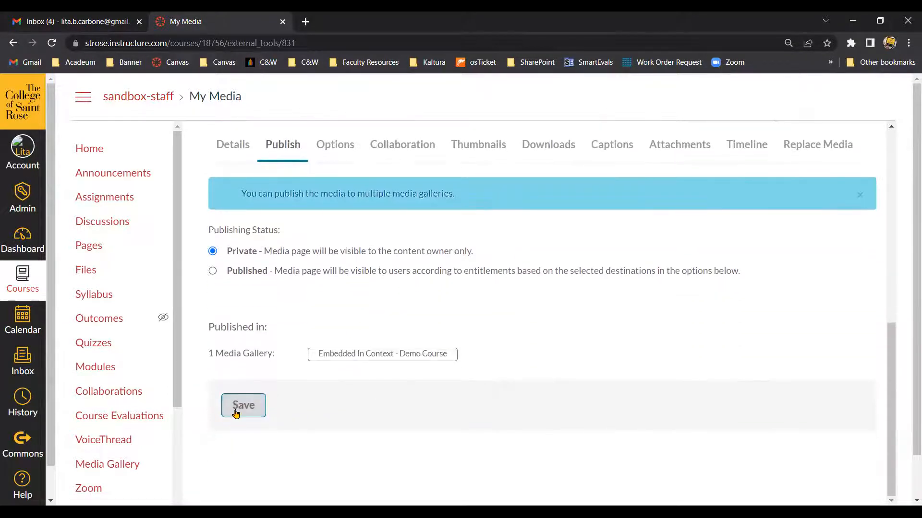
click(243, 406)
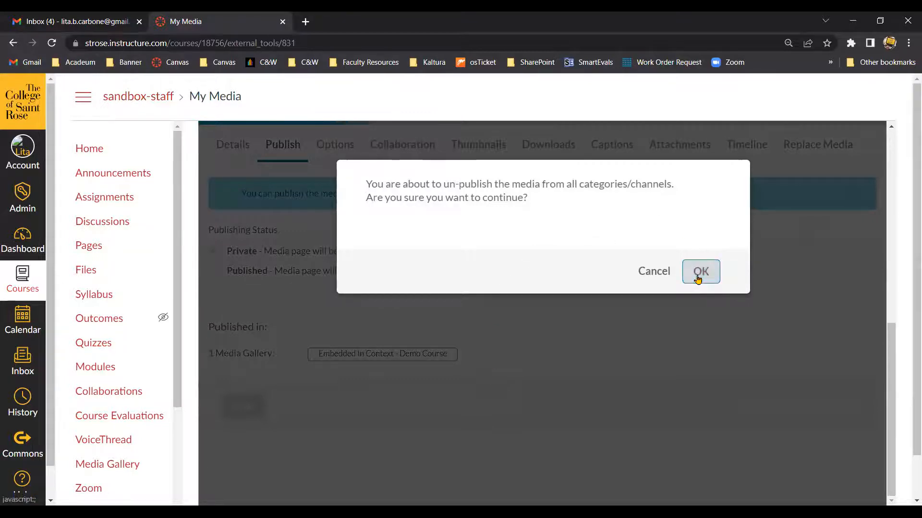
click(700, 271)
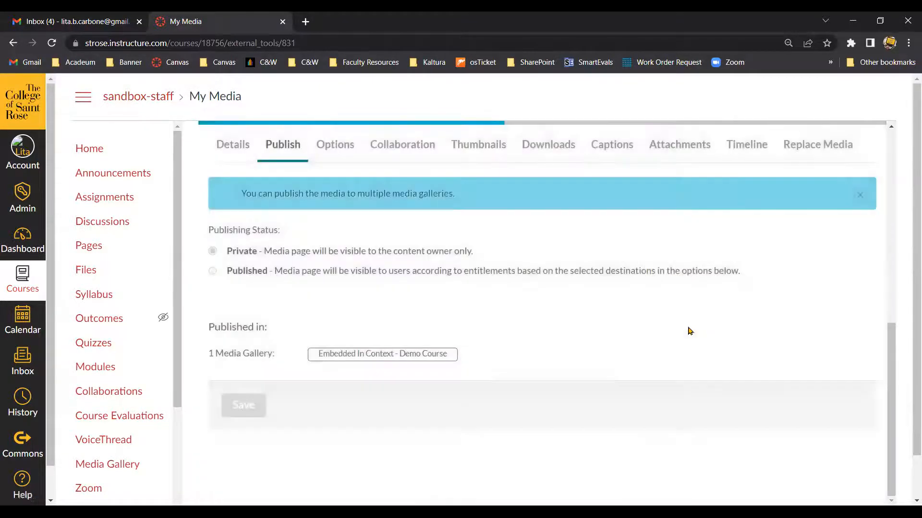
click(213, 250)
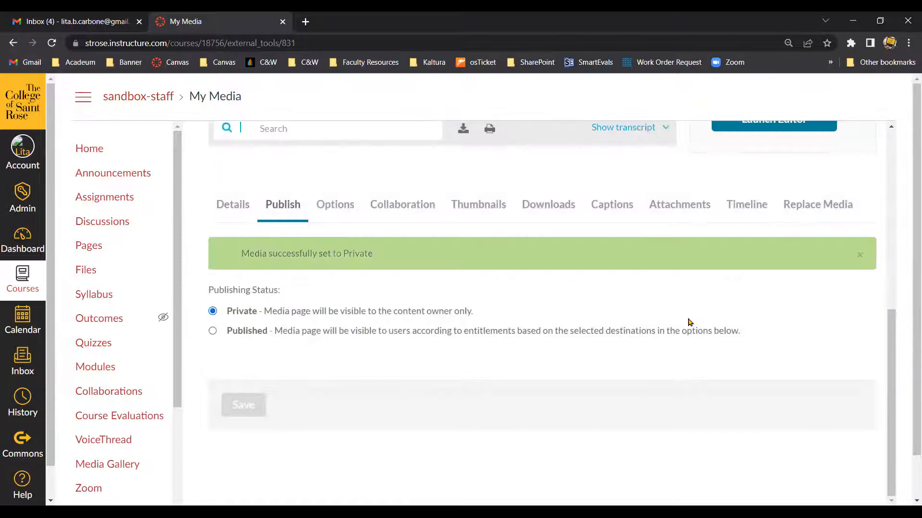
mouse_move(283, 281)
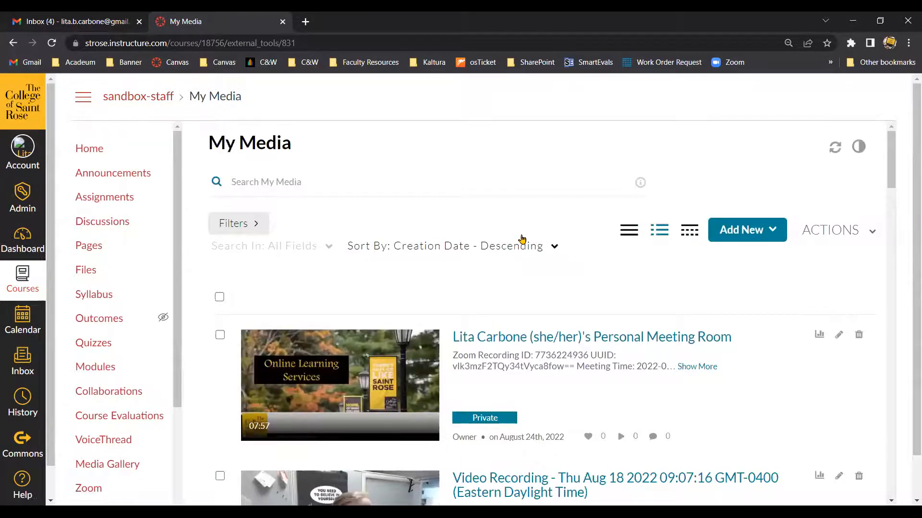
- Delete the private Aug 18 Video Recording with its trash icon and confirm
scroll(down, 3)
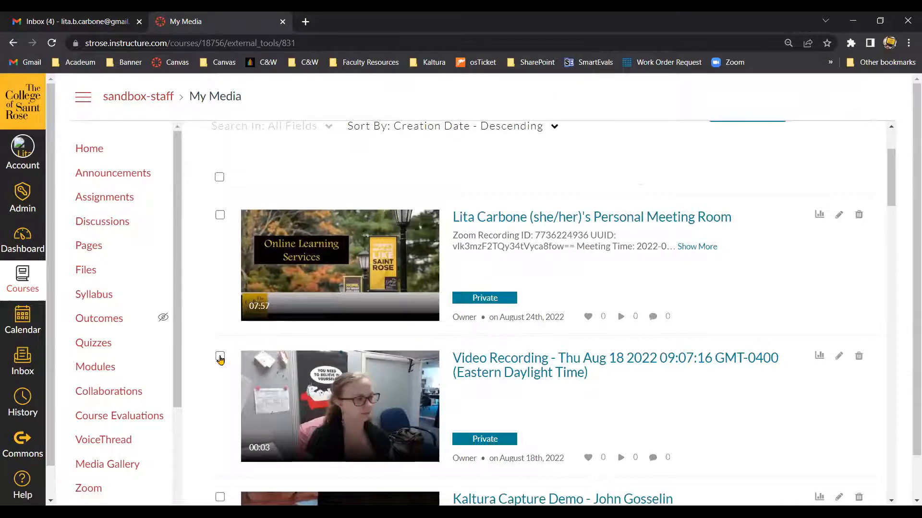
mouse_move(367, 448)
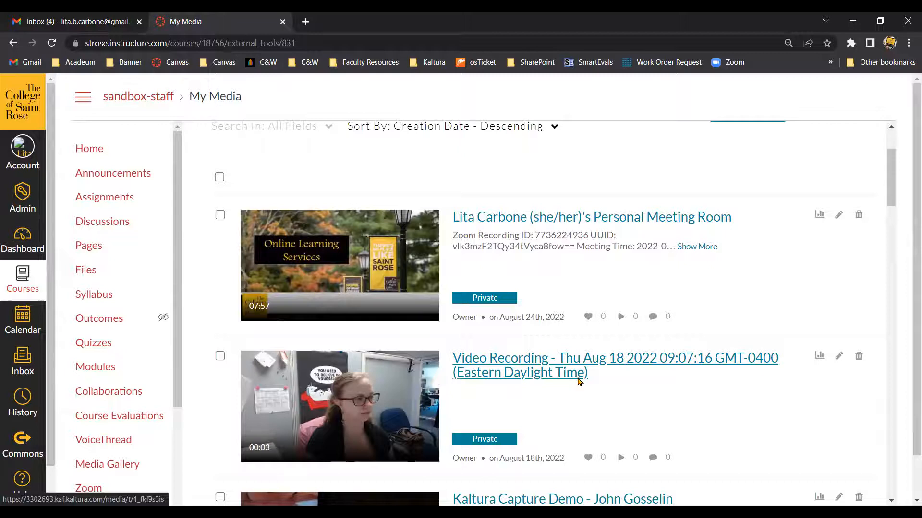
mouse_move(858, 360)
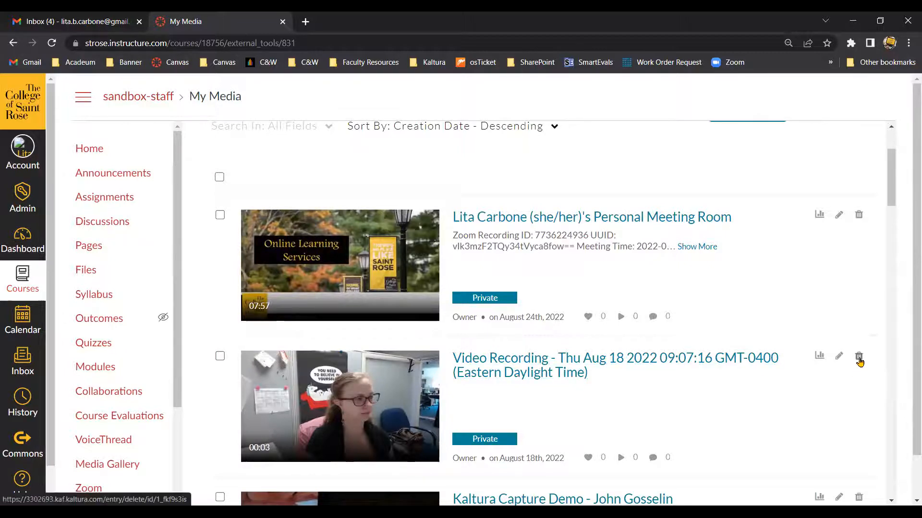
mouse_move(859, 358)
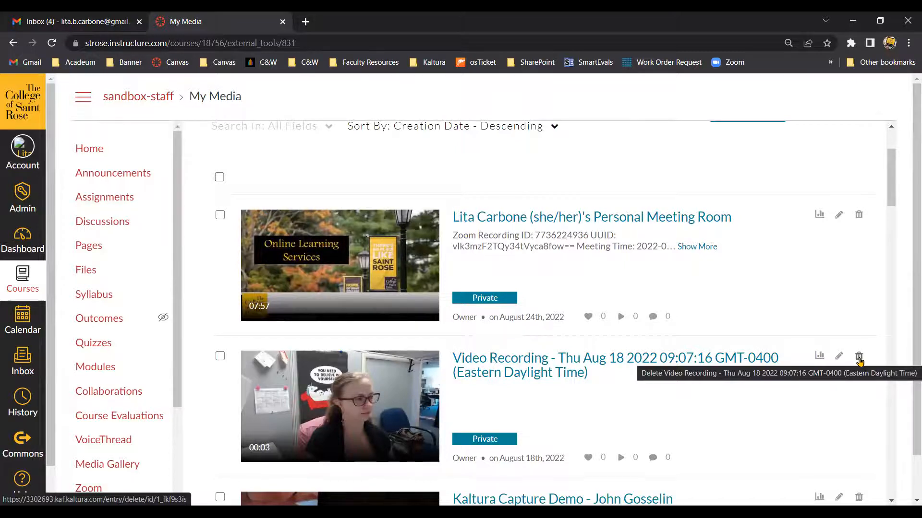
mouse_move(858, 360)
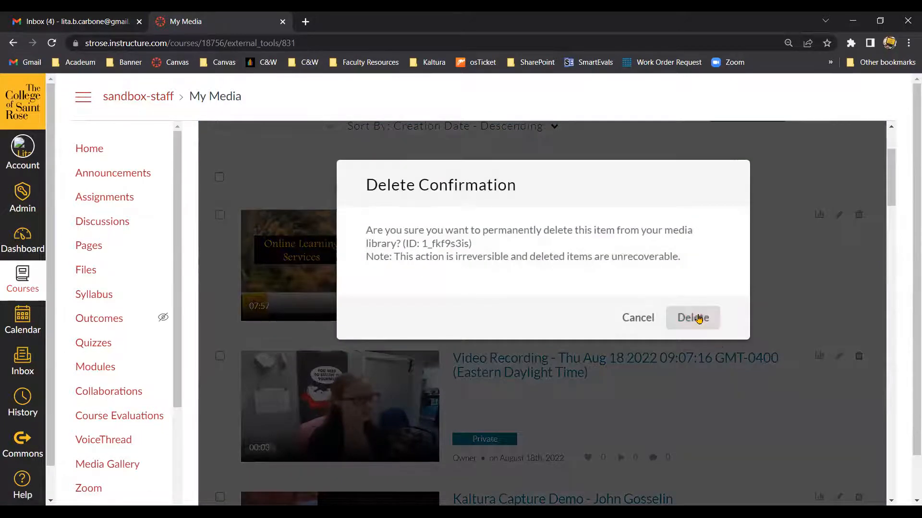
click(692, 318)
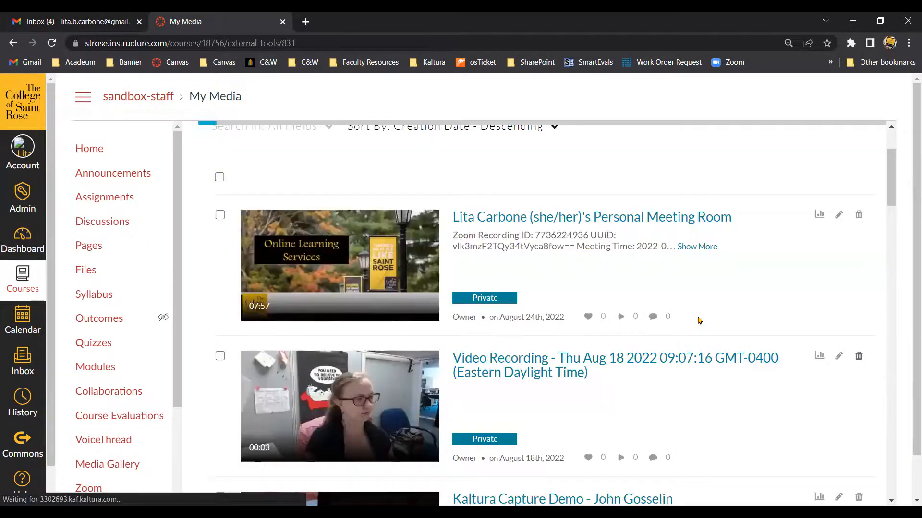
- Scroll the refreshed list to verify Kaltura Capture Demo now follows Personal Meeting Room
scroll(up, 3)
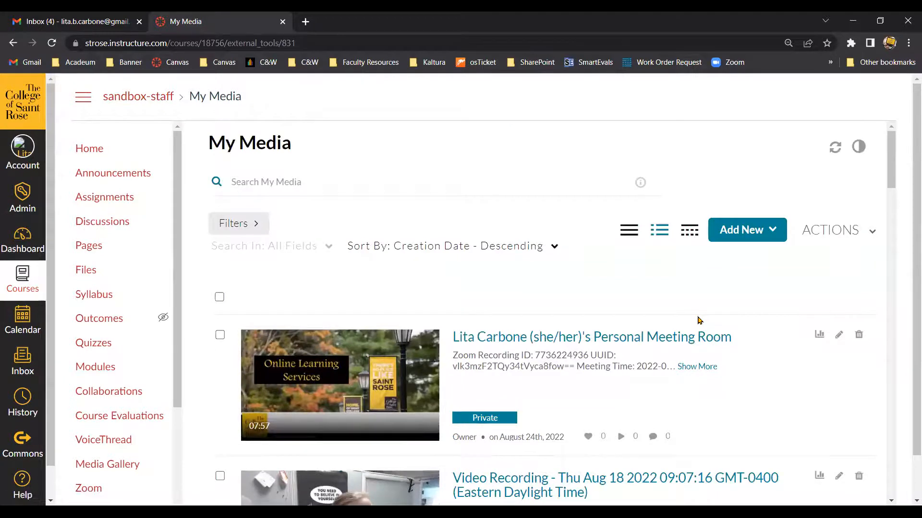
scroll(down, 3)
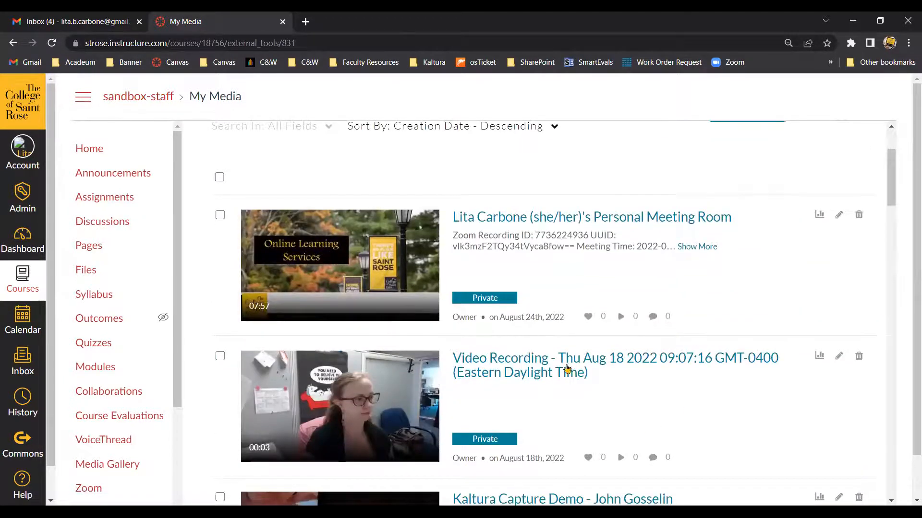
scroll(up, 3)
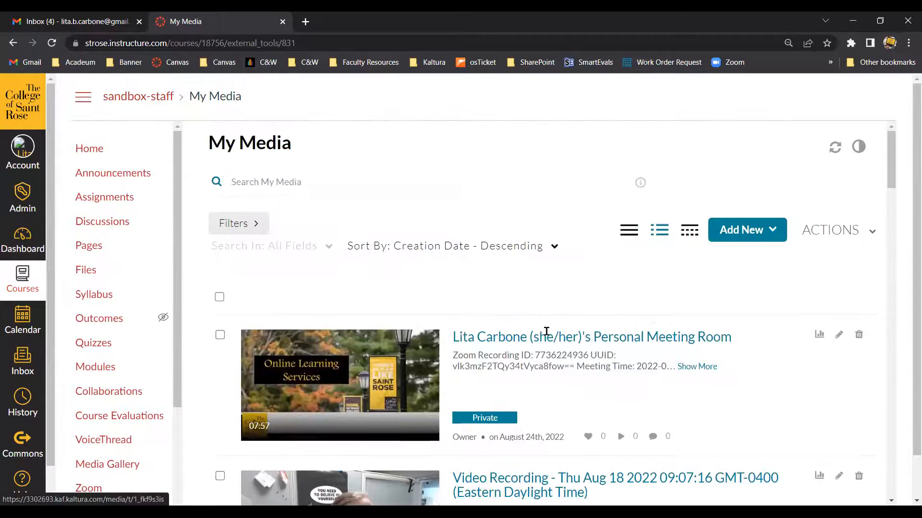
mouse_move(835, 147)
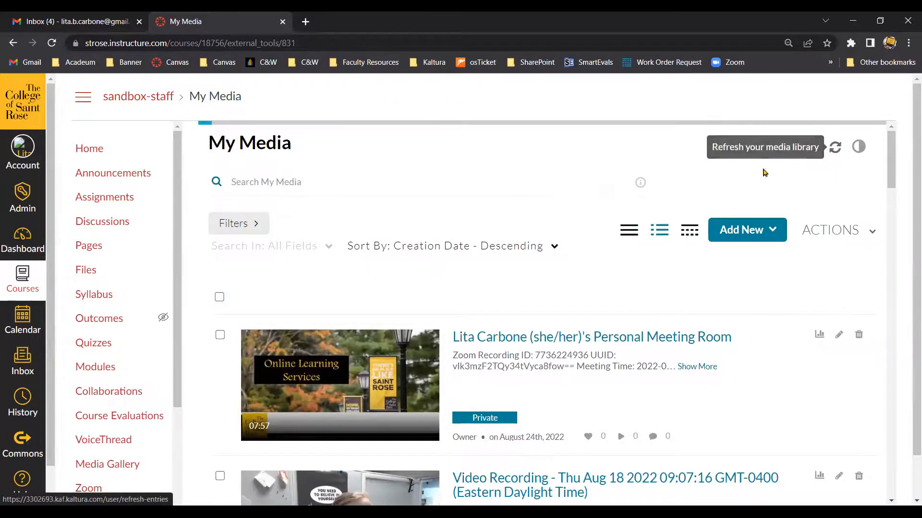
scroll(down, 3)
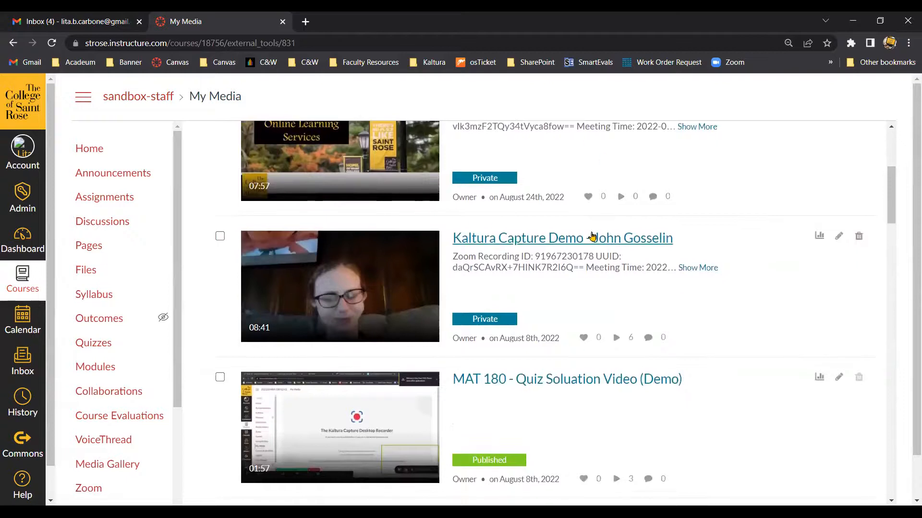
scroll(up, 3)
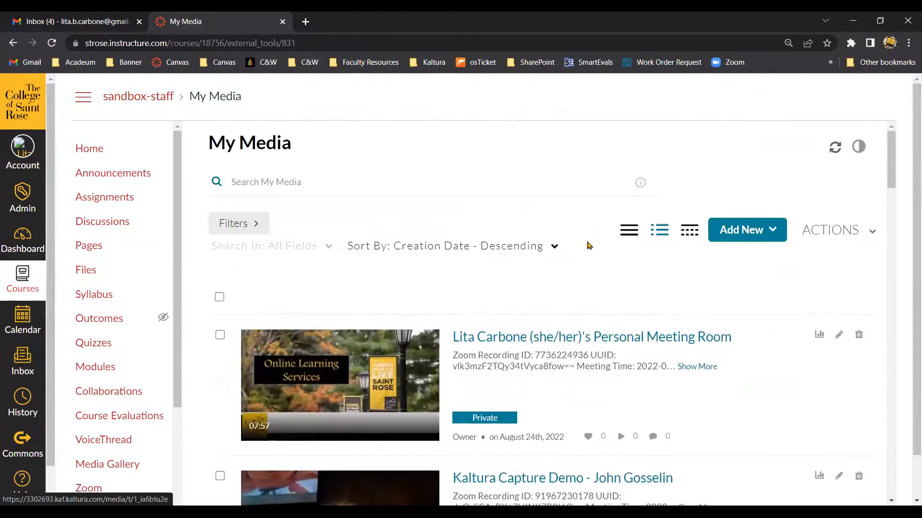
mouse_move(330, 332)
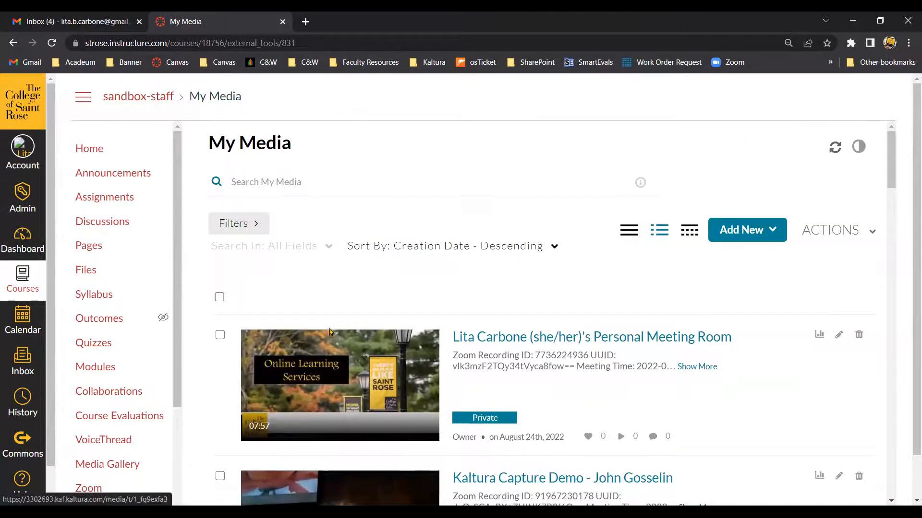
mouse_move(700, 313)
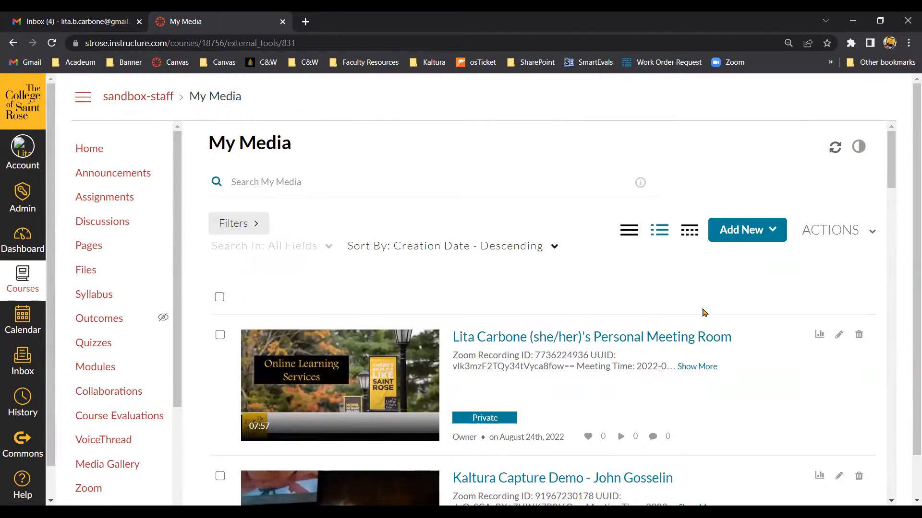
mouse_move(573, 433)
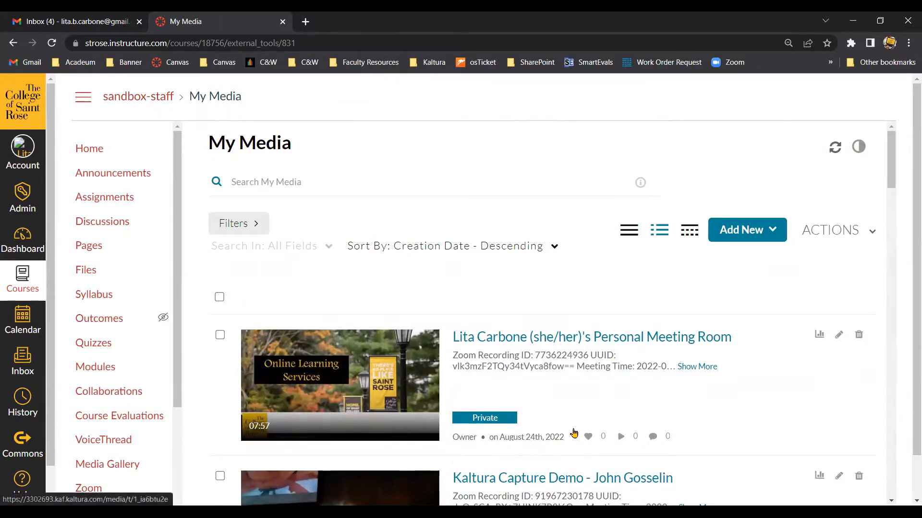